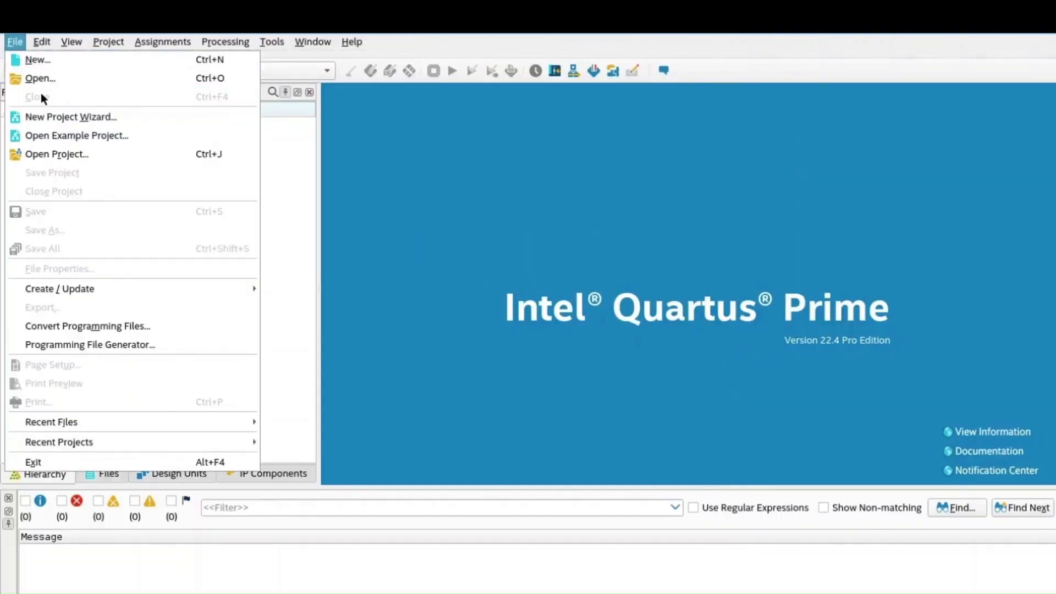
Create project pio_led via New Project Wizard, targeting the Agilex F-Series FPGA Development Kit board
{"action": "left_click", "coordinate": [73, 117]}
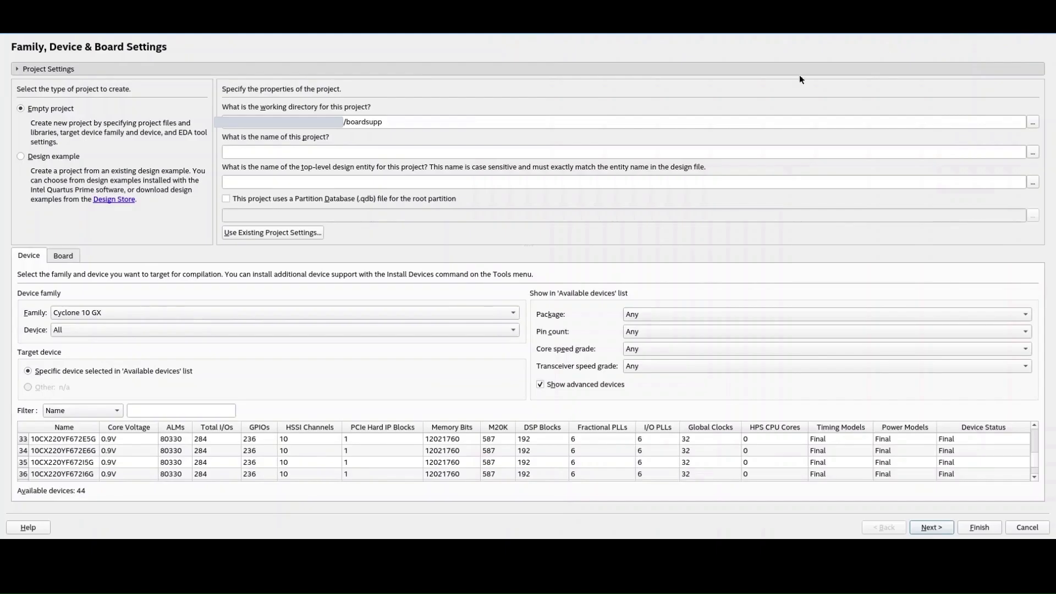
{"action": "type", "text": "pio_led"}
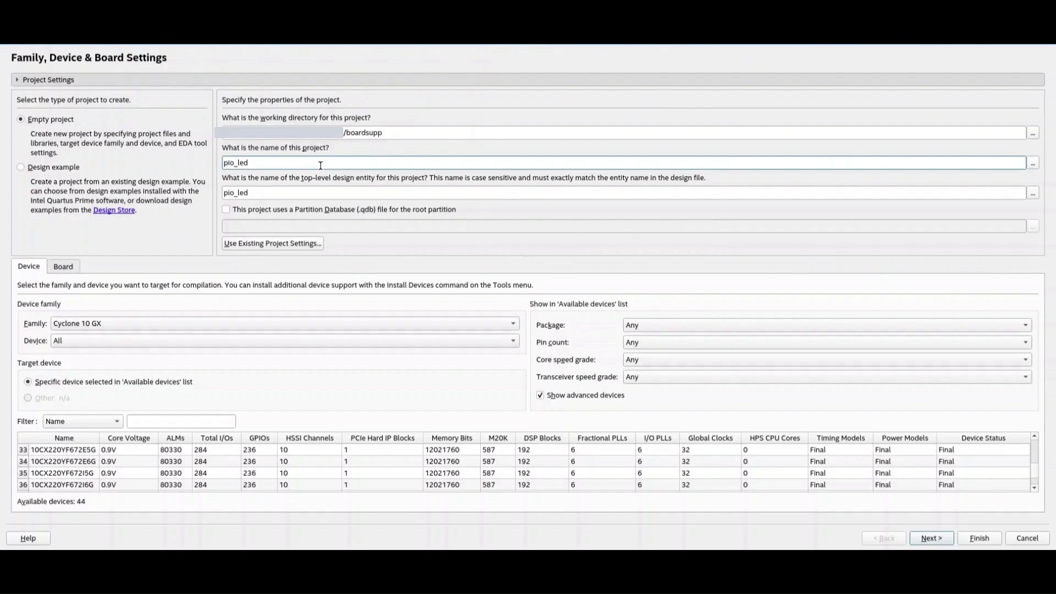
{"action": "left_click", "coordinate": [63, 266]}
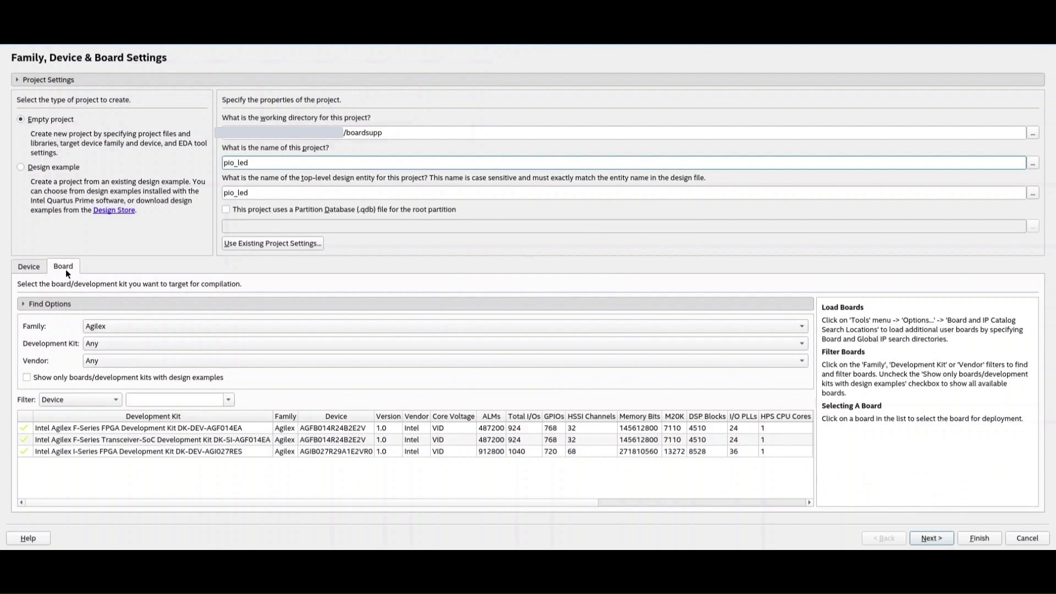
{"action": "mouse_move", "coordinate": [152, 333]}
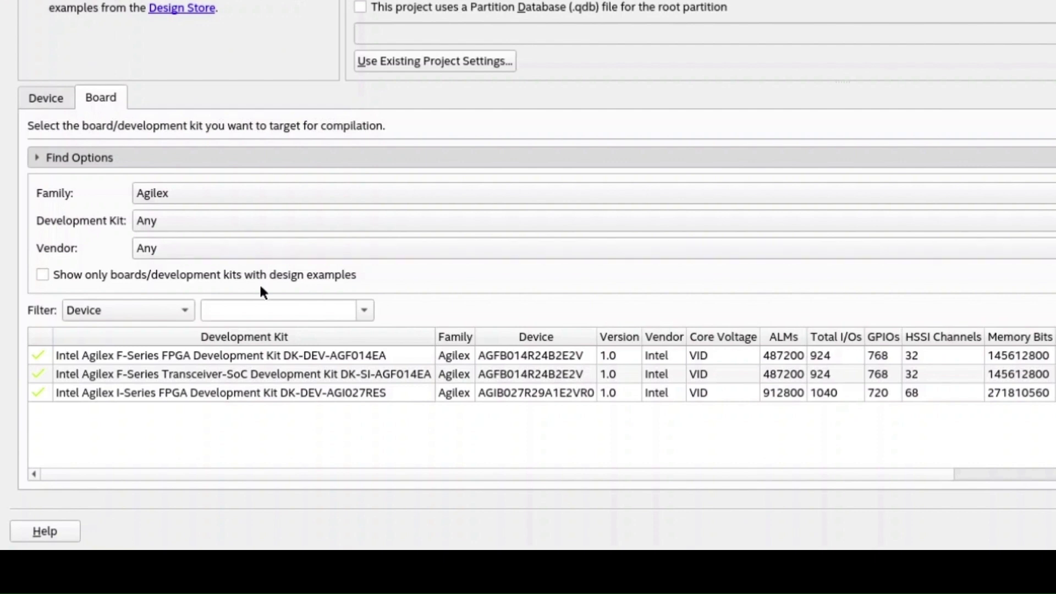
{"action": "left_click", "coordinate": [223, 356]}
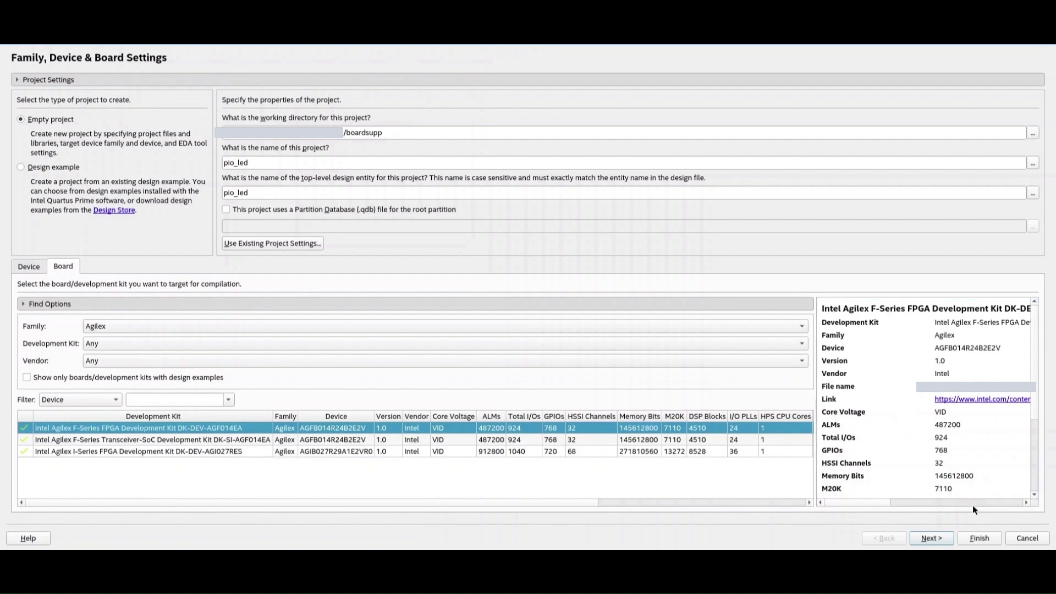
{"action": "left_click", "coordinate": [979, 538]}
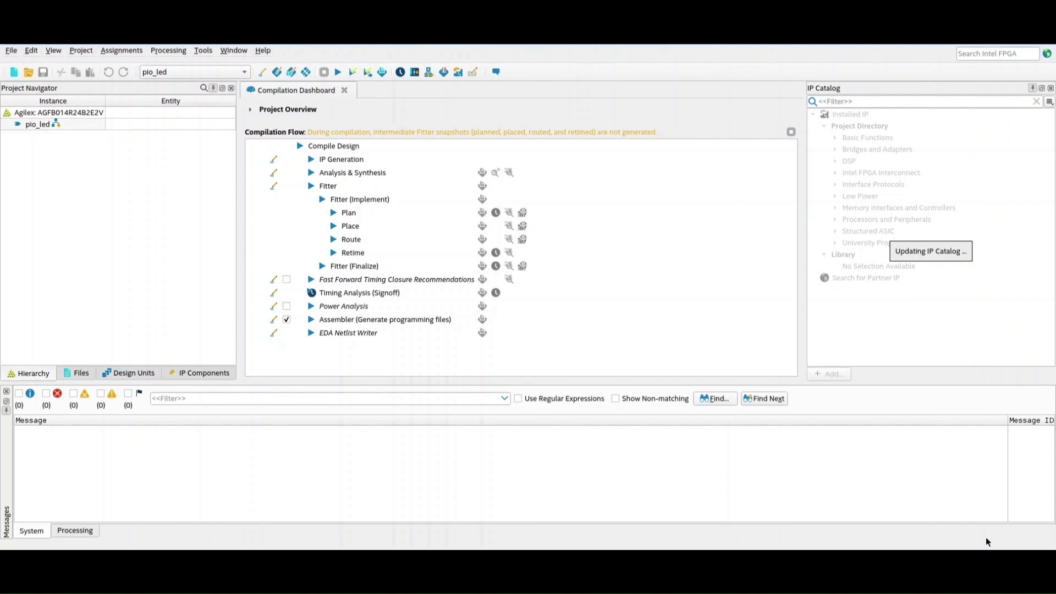
{"action": "mouse_move", "coordinate": [203, 51]}
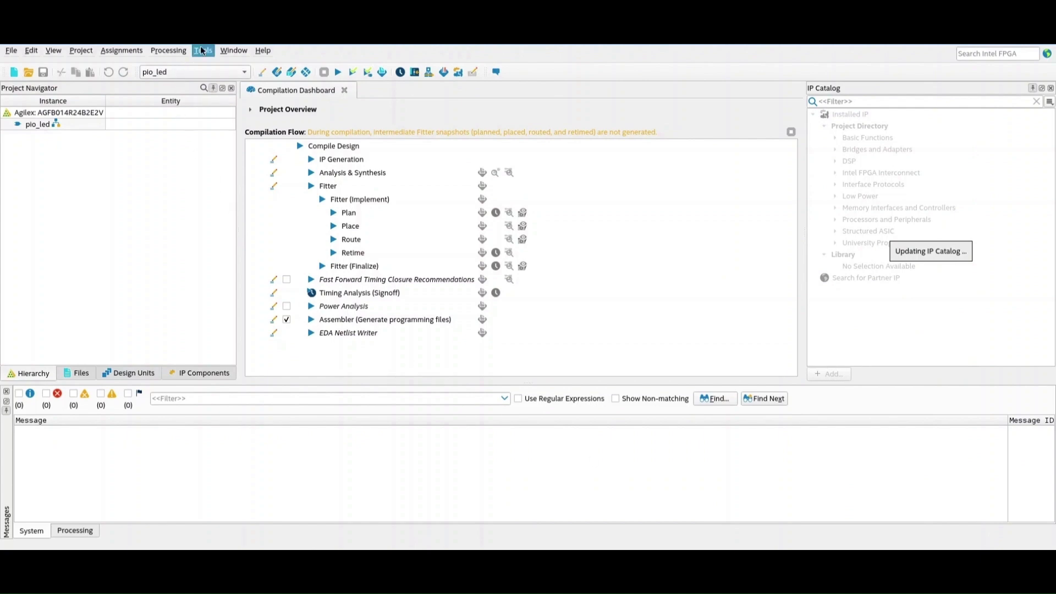
Launch Platform Designer from Tools and create a new system file named pio_led.qsys
{"action": "left_click", "coordinate": [203, 50]}
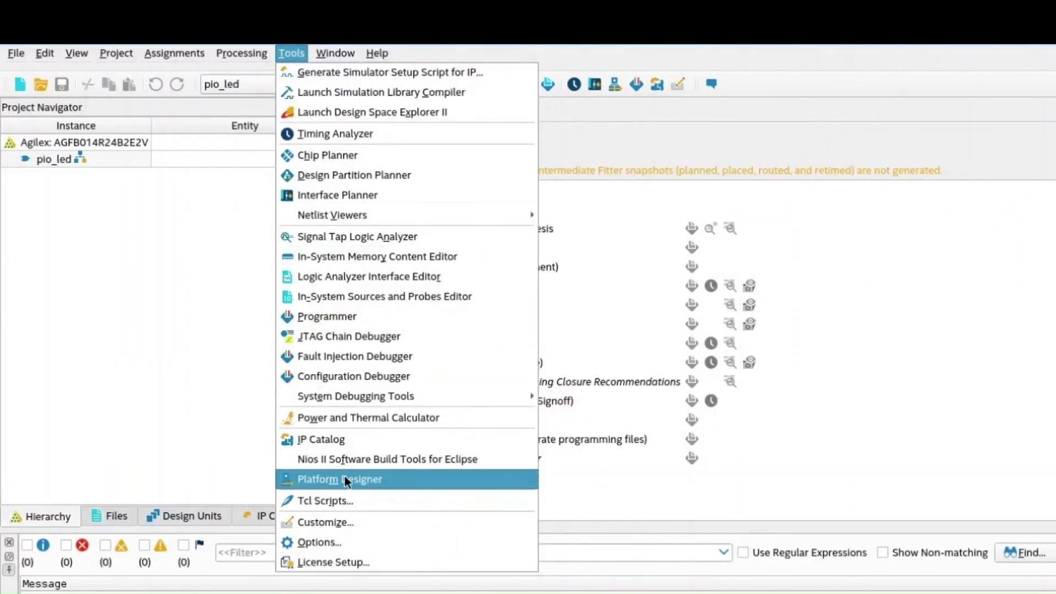
{"action": "left_click", "coordinate": [339, 480]}
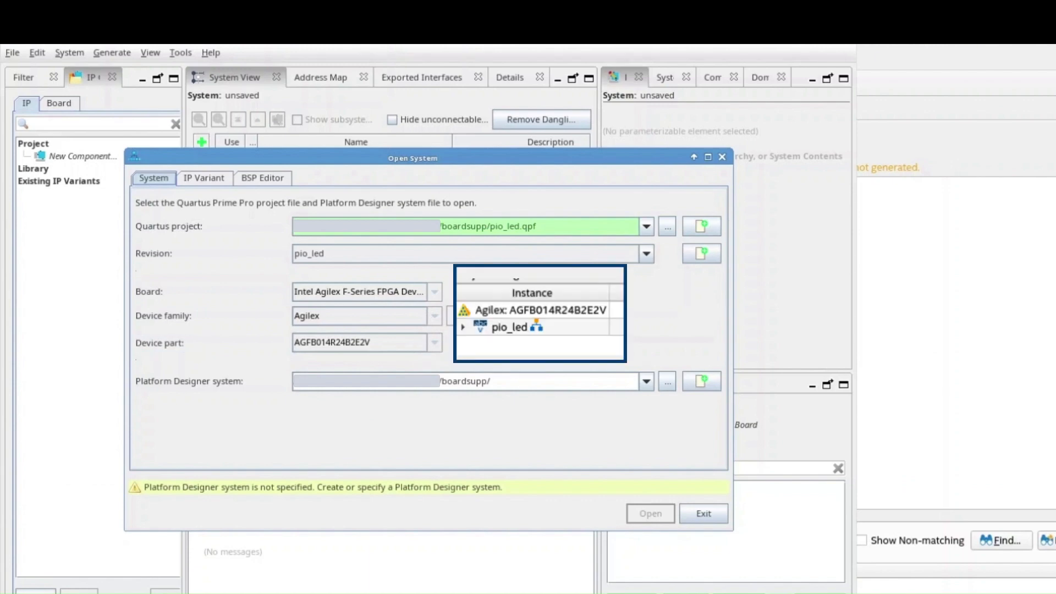
{"action": "left_click", "coordinate": [702, 380]}
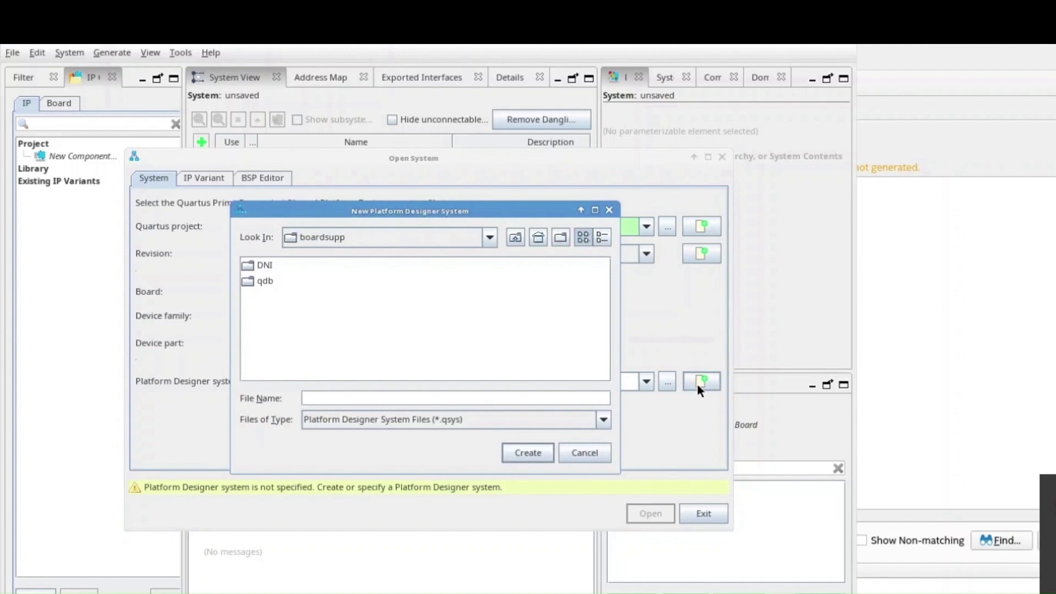
{"action": "type", "text": "pio"}
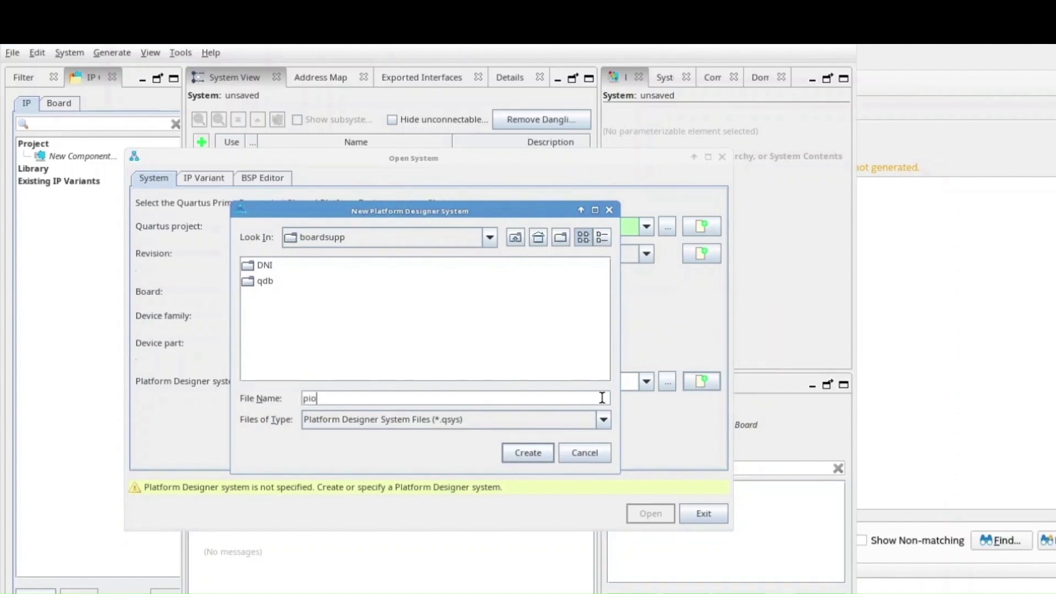
{"action": "type", "text": "_led"}
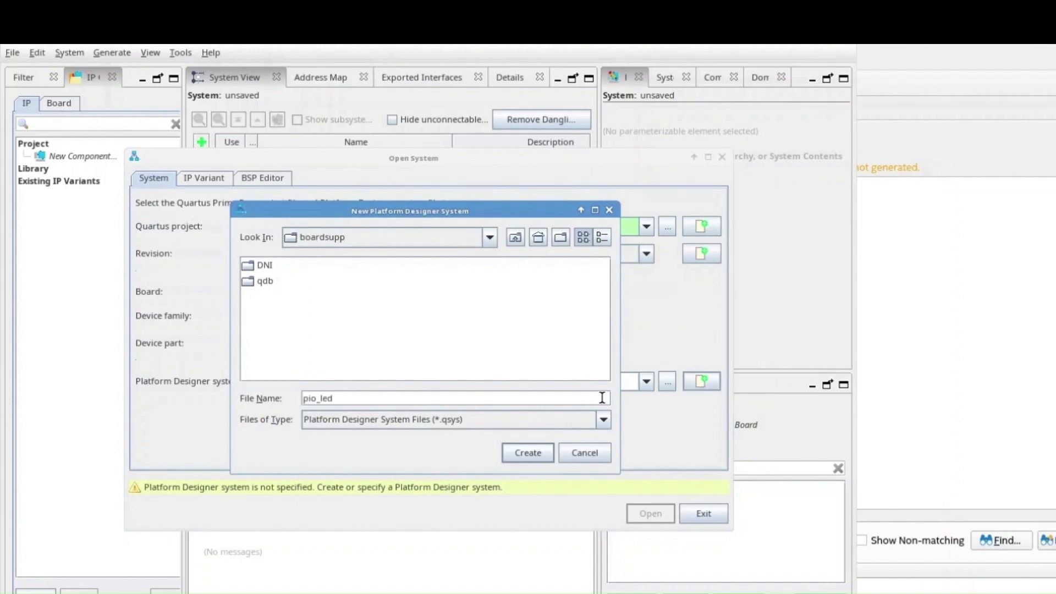
{"action": "left_click", "coordinate": [528, 453]}
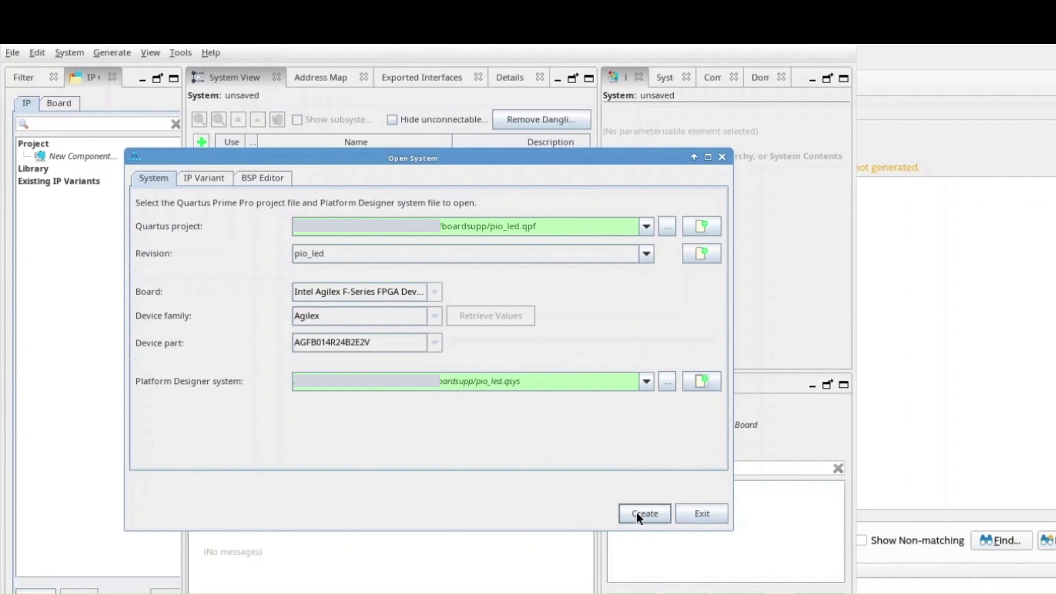
{"action": "left_click", "coordinate": [645, 514]}
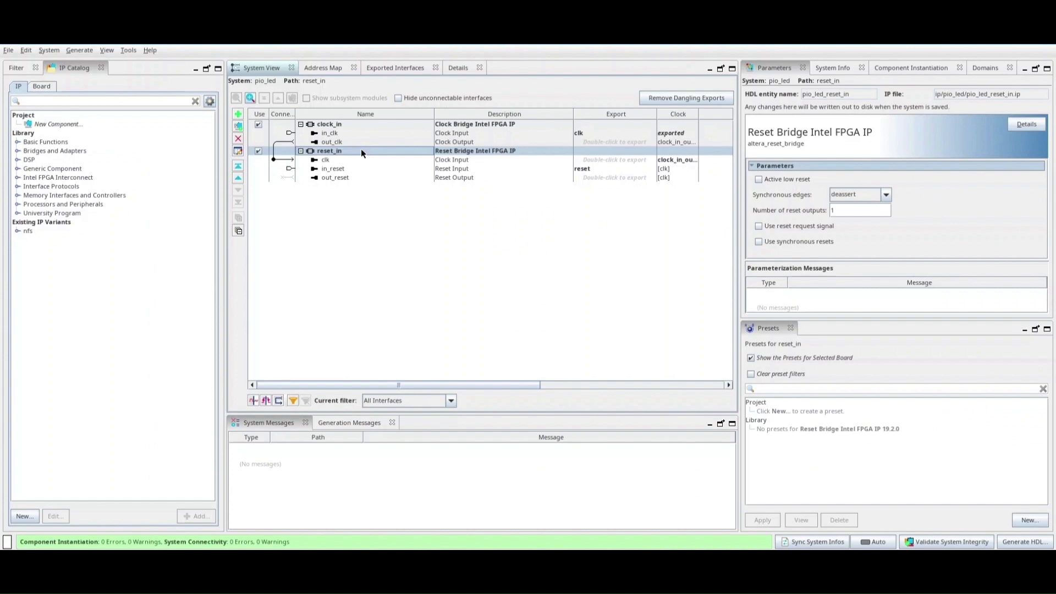
Show the Board IP catalog and expand its on-chip memory, JTAG UART and PIO preset entries
{"action": "left_click", "coordinate": [42, 86]}
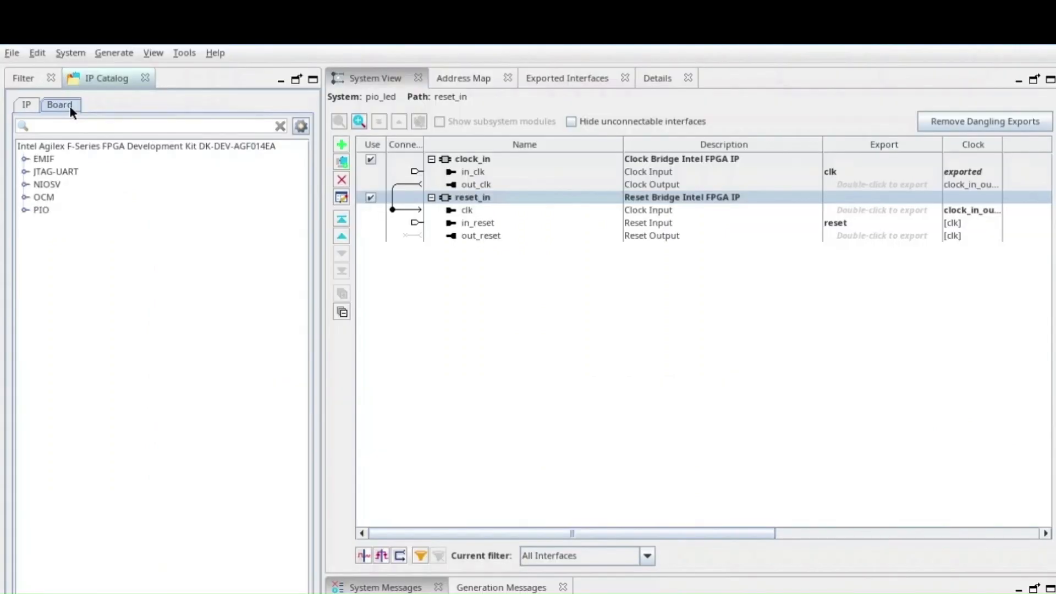
{"action": "mouse_move", "coordinate": [75, 199]}
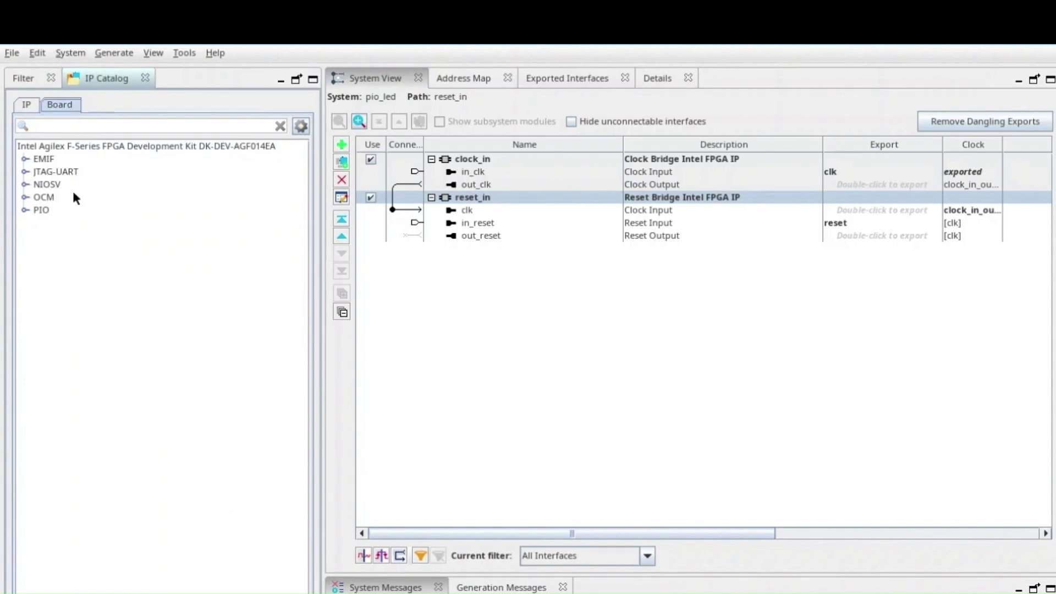
{"action": "mouse_move", "coordinate": [73, 258]}
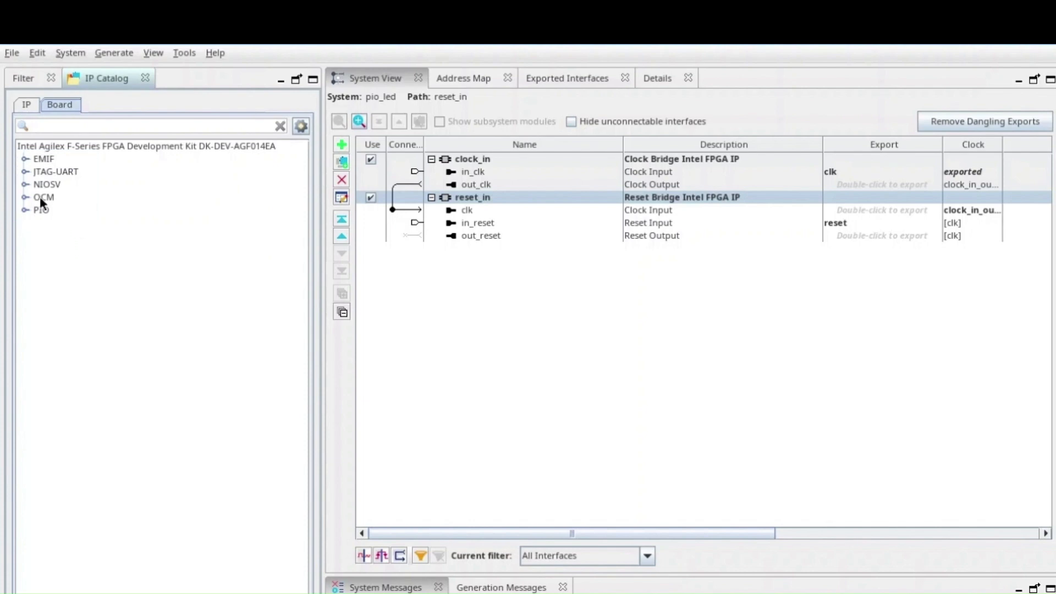
{"action": "left_click", "coordinate": [24, 183]}
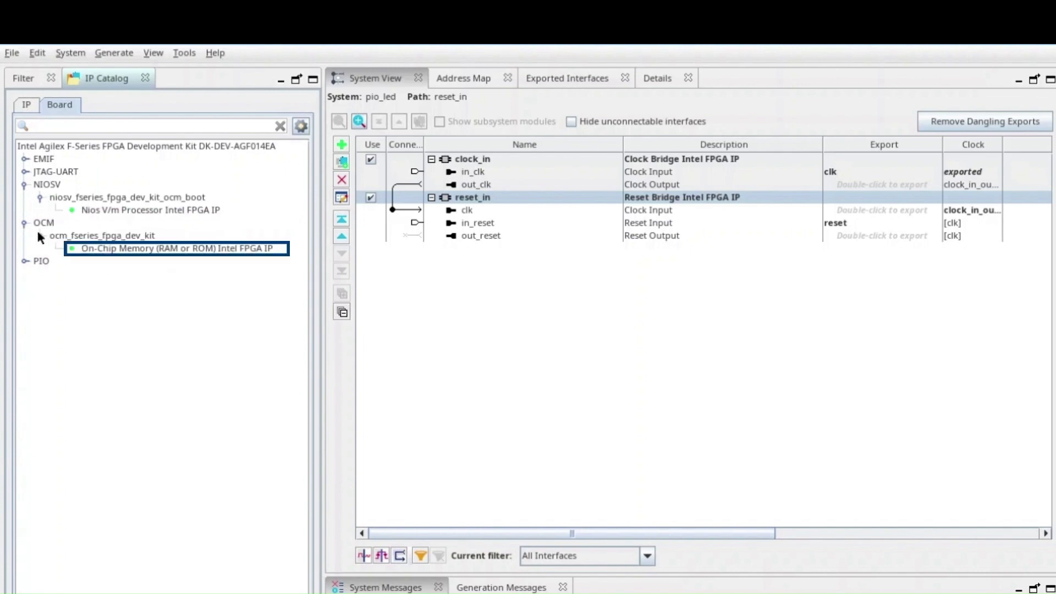
{"action": "left_click", "coordinate": [22, 170]}
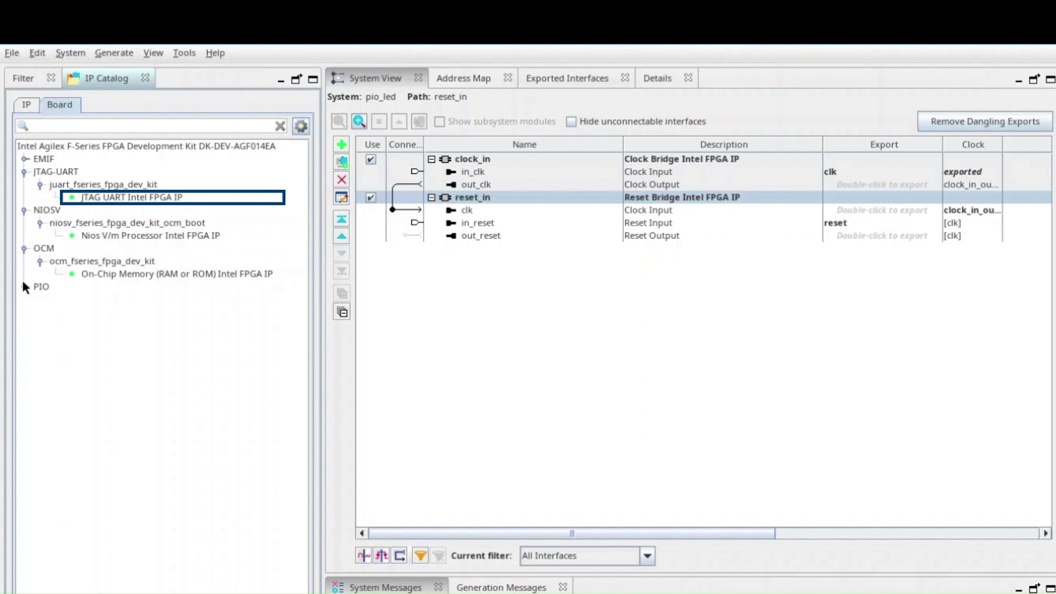
{"action": "left_click", "coordinate": [22, 294]}
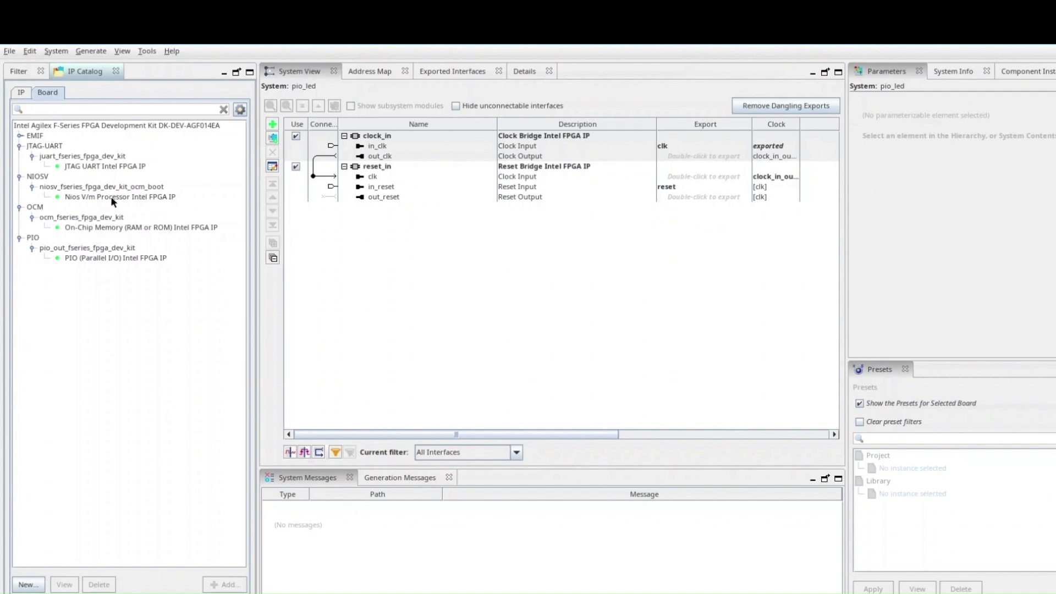
Add the Nios V/m processor and JTAG UART components to the pio_led system
{"action": "double_click", "coordinate": [117, 196]}
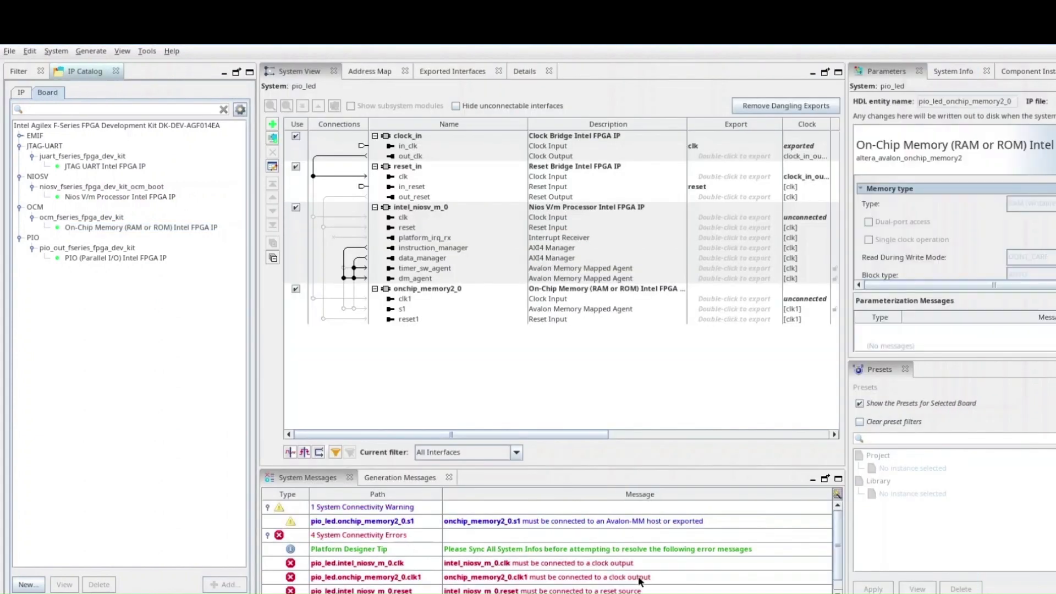
{"action": "double_click", "coordinate": [105, 165]}
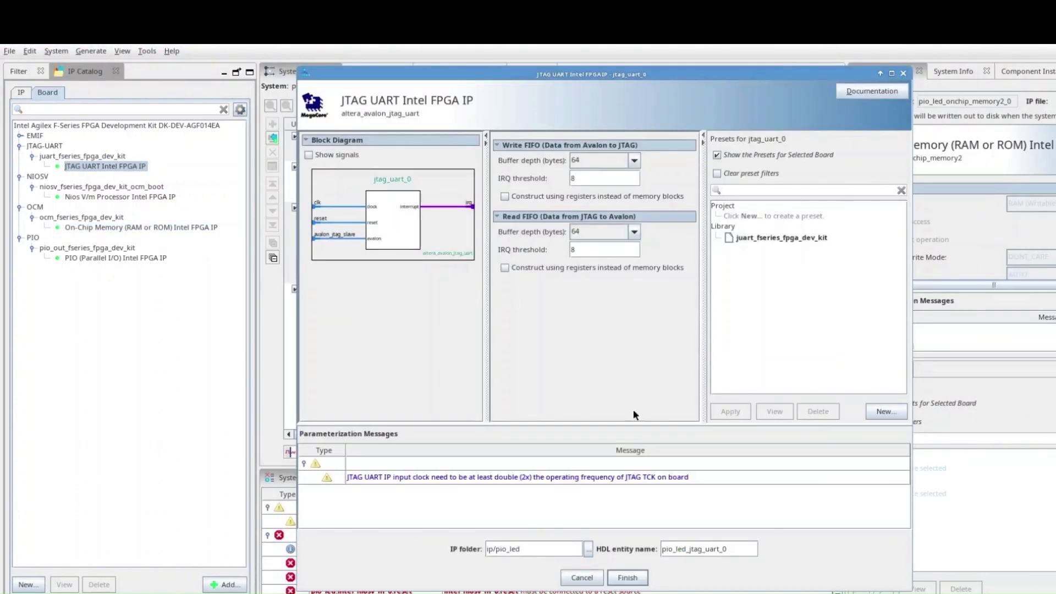
{"action": "left_click", "coordinate": [110, 258]}
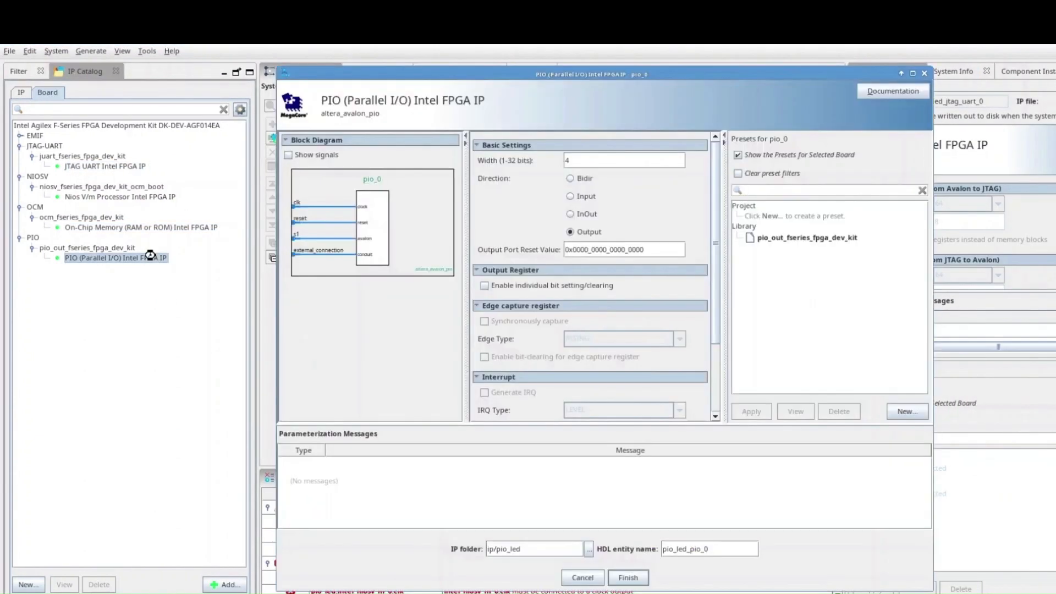
Apply the pio_out_fseries_fpga_dev_kit preset to the PIO after reviewing its LED pin assignments
{"action": "left_click", "coordinate": [806, 237]}
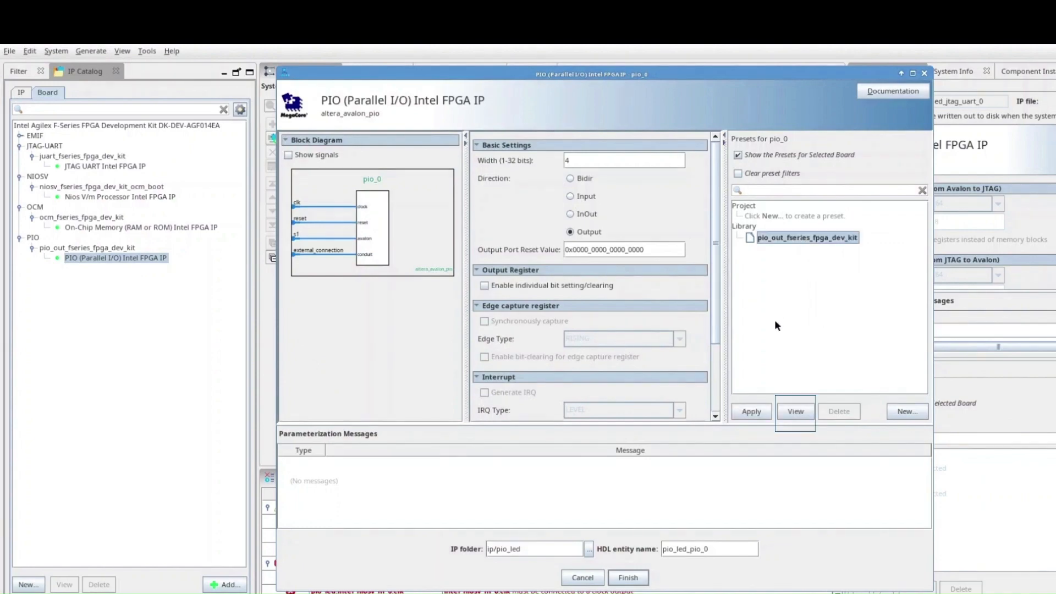
{"action": "left_click", "coordinate": [796, 411]}
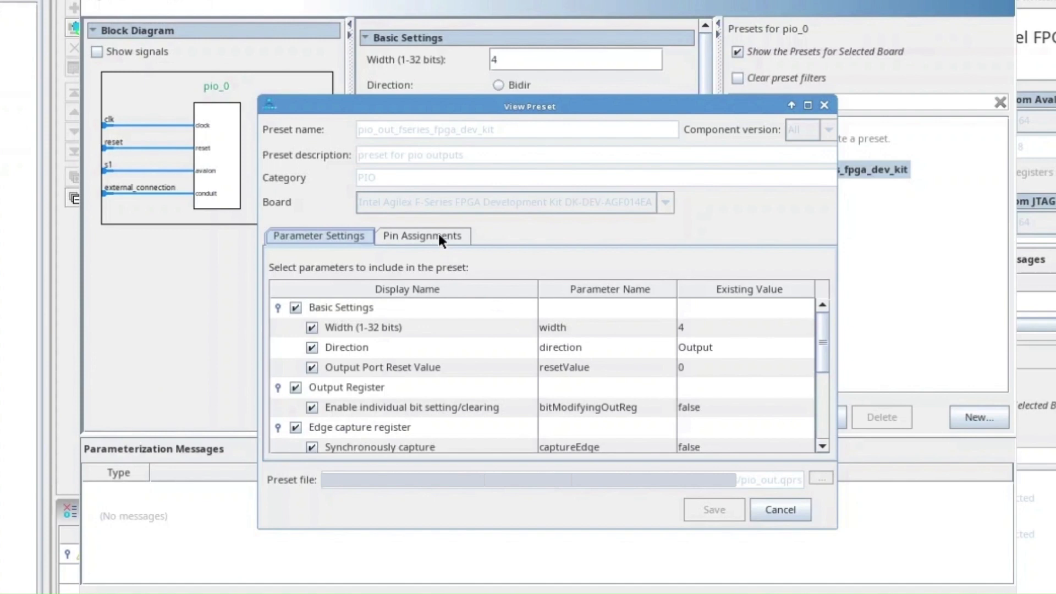
{"action": "left_click", "coordinate": [422, 236]}
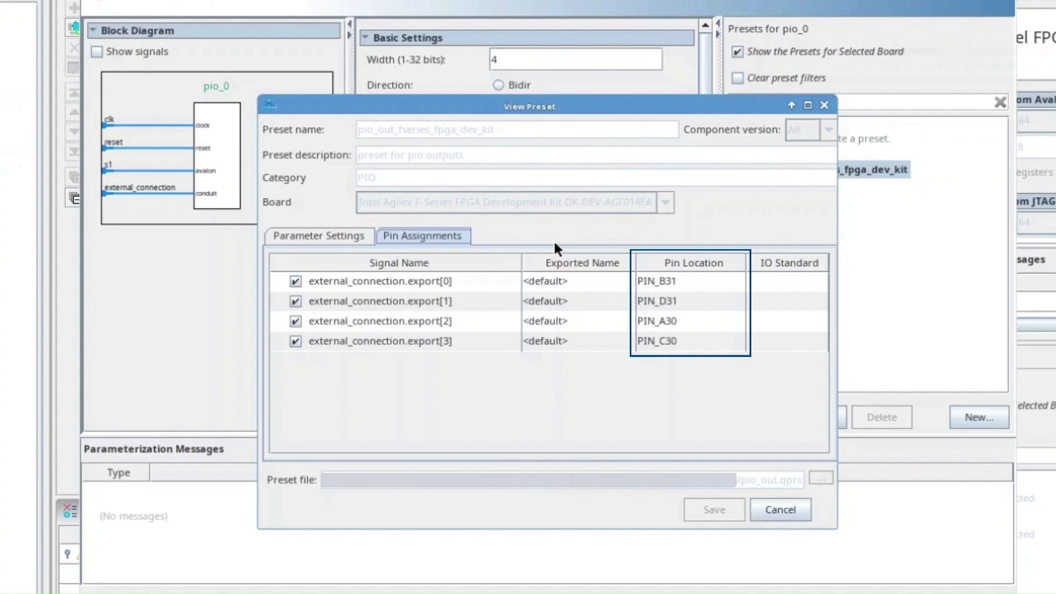
{"action": "left_click", "coordinate": [780, 510]}
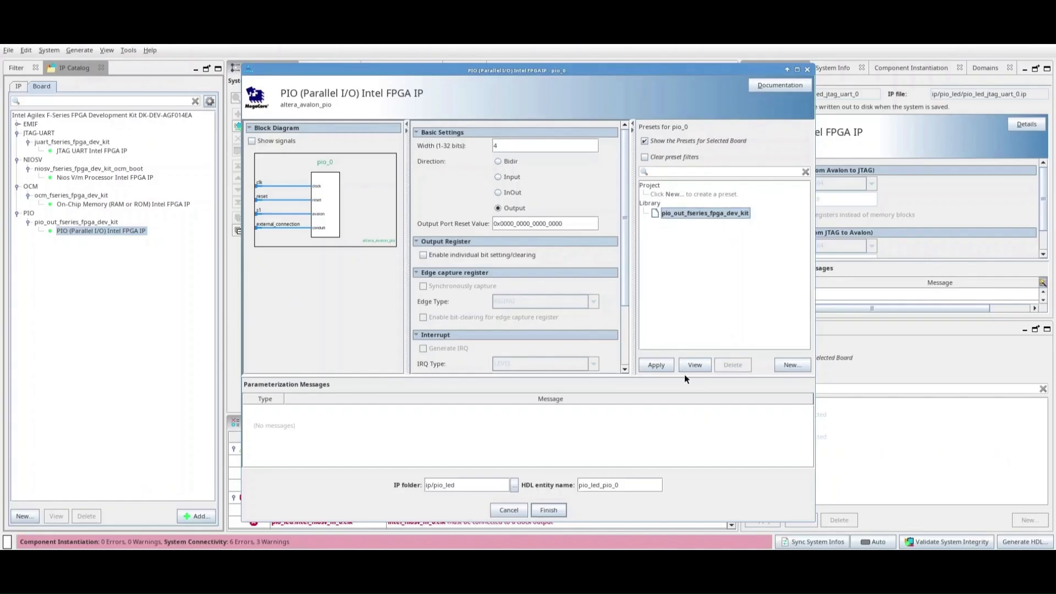
{"action": "left_click", "coordinate": [548, 511]}
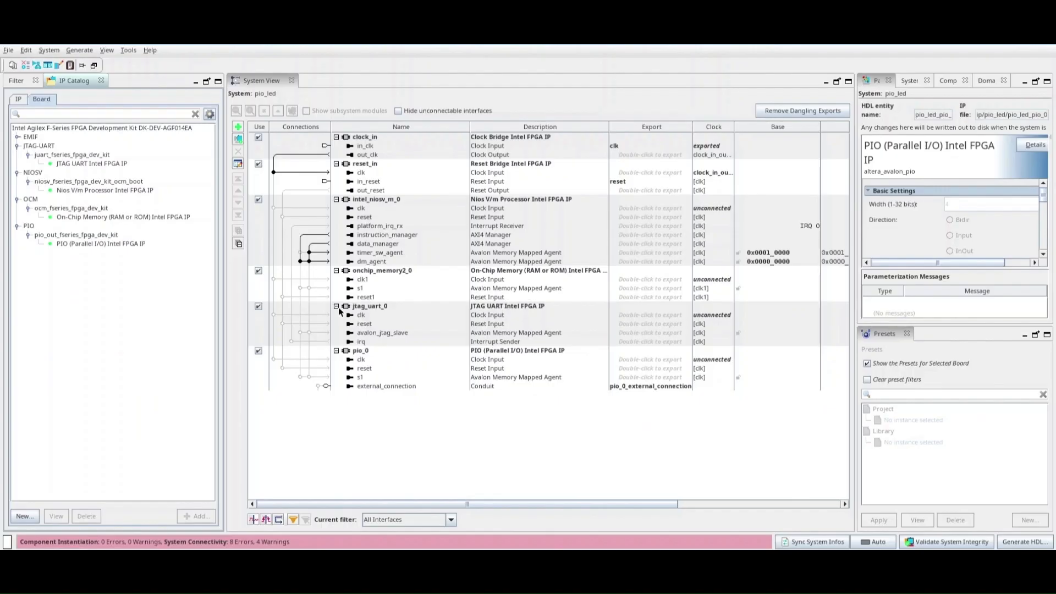
Connect the JTAG UART and remaining components' clock, reset and agent interfaces
{"action": "left_click", "coordinate": [360, 323]}
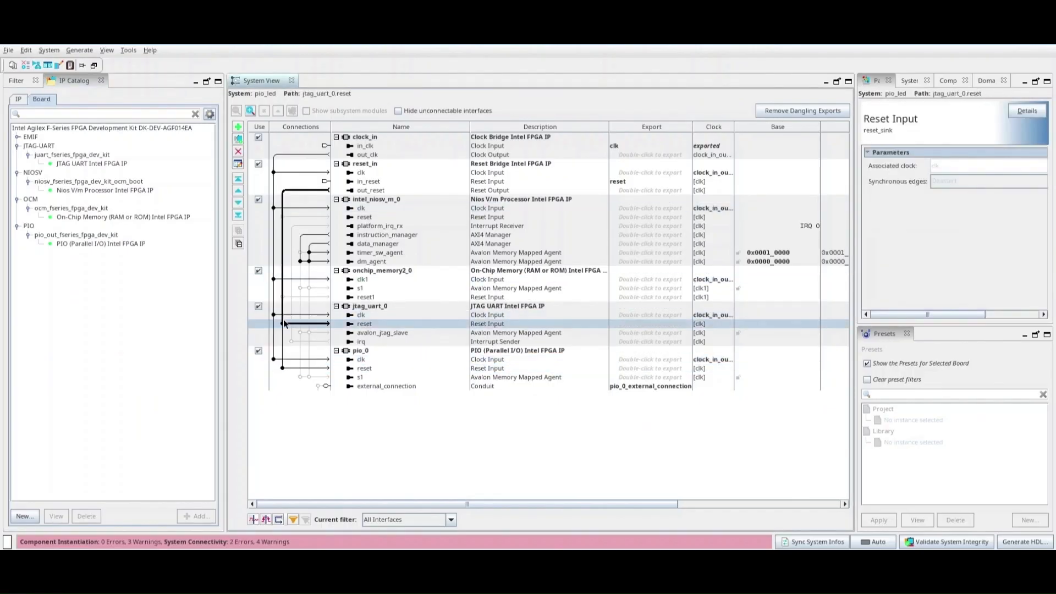
{"action": "left_click", "coordinate": [361, 341]}
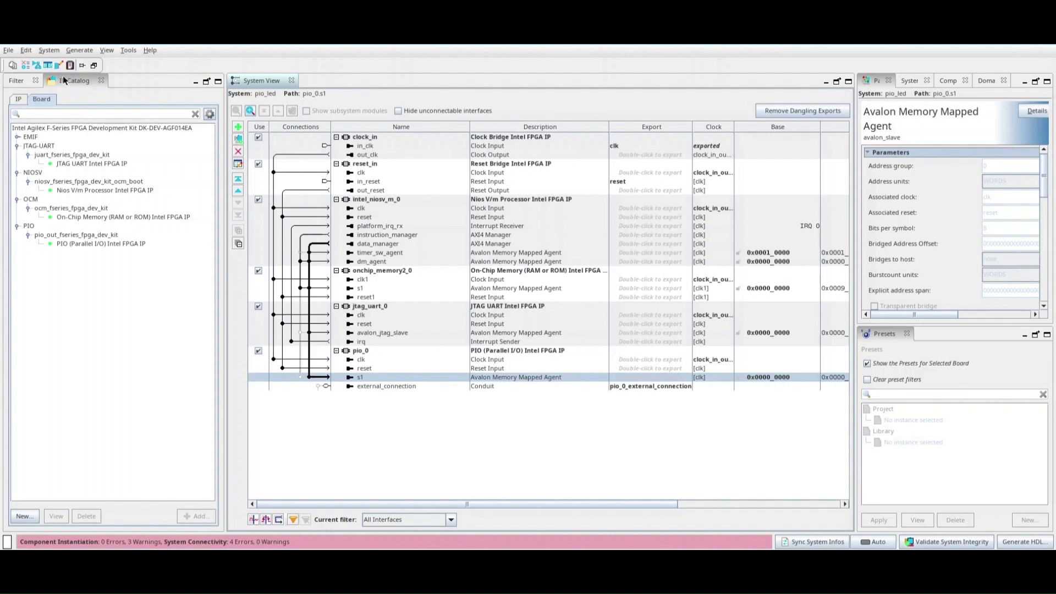
Assign base addresses to all agents via System menu and dismiss the sync results
{"action": "left_click", "coordinate": [49, 50]}
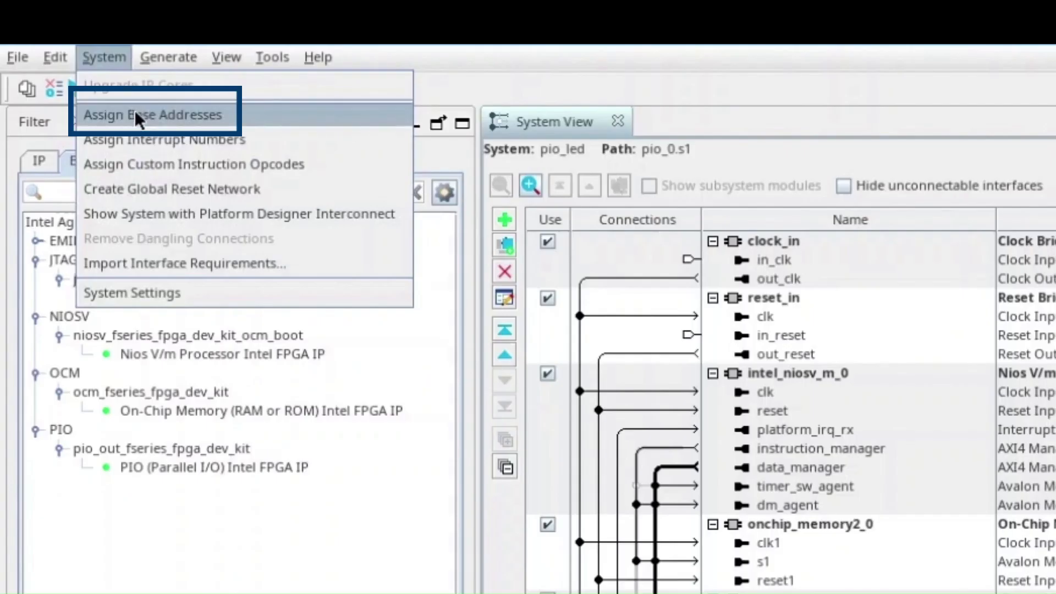
{"action": "left_click", "coordinate": [156, 114]}
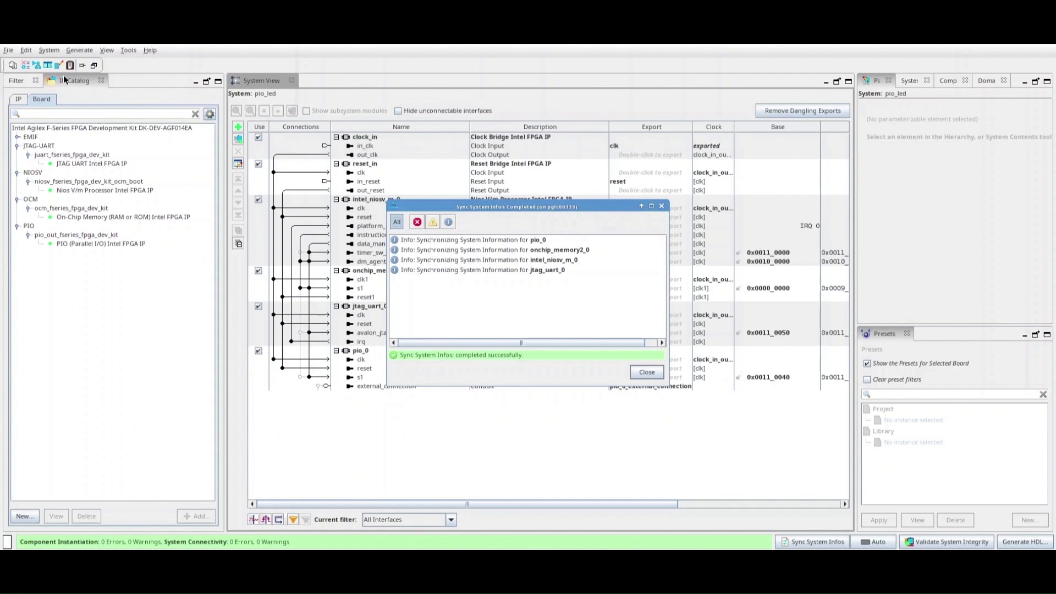
{"action": "left_click", "coordinate": [647, 372]}
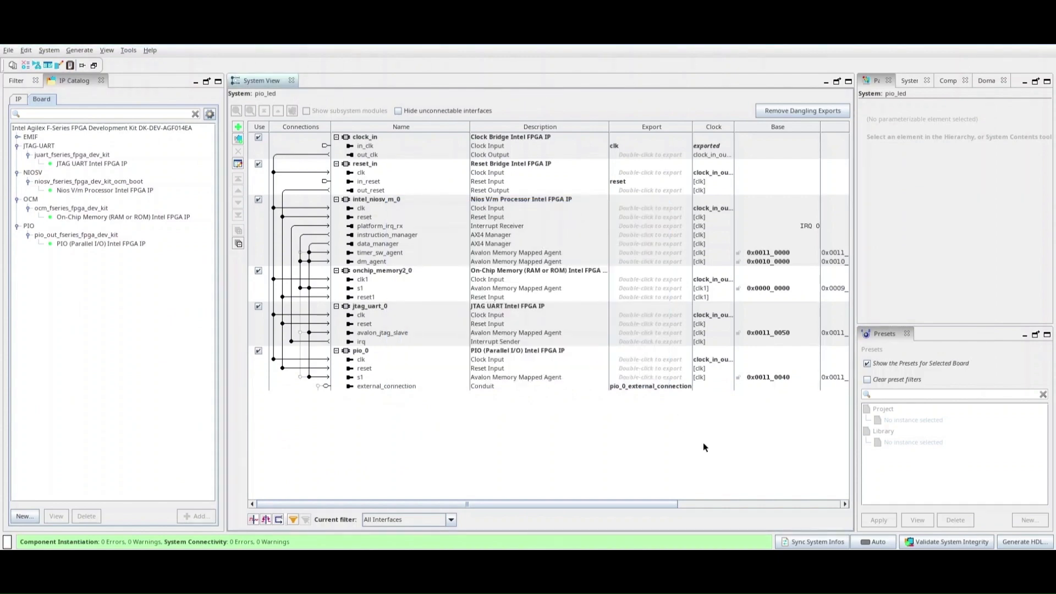
{"action": "left_click", "coordinate": [1027, 541]}
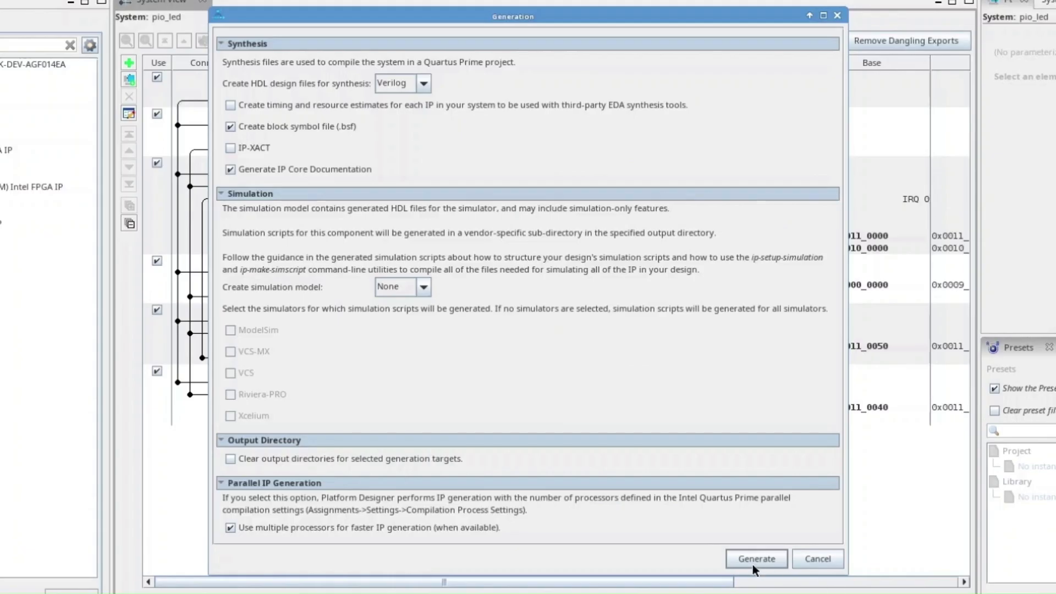
Generate the system HDL, run a full compilation of pio_led, and bring up Pin Planner
{"action": "left_click", "coordinate": [756, 559]}
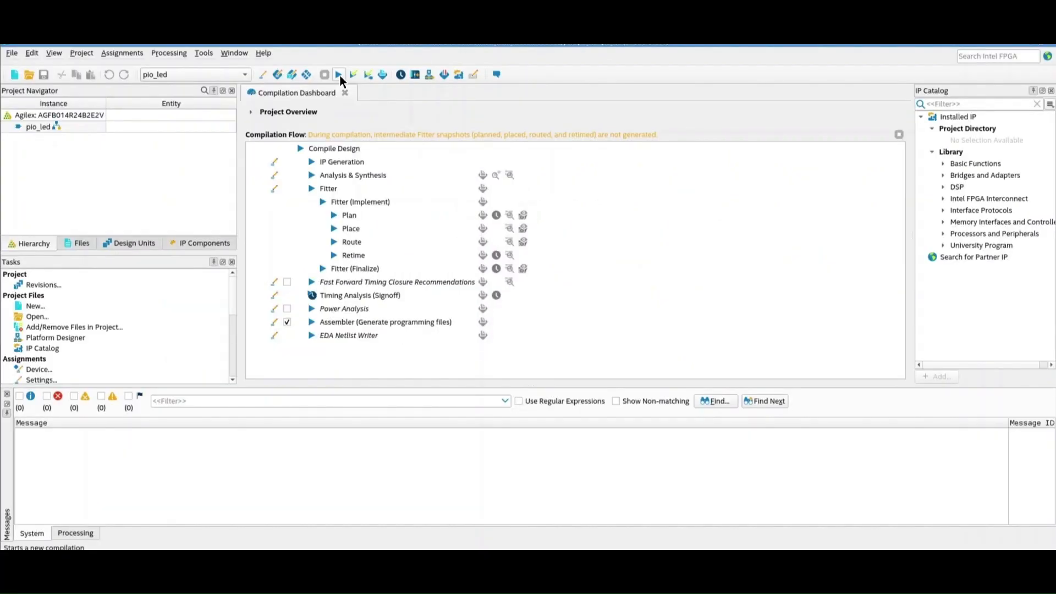
{"action": "left_click", "coordinate": [338, 75]}
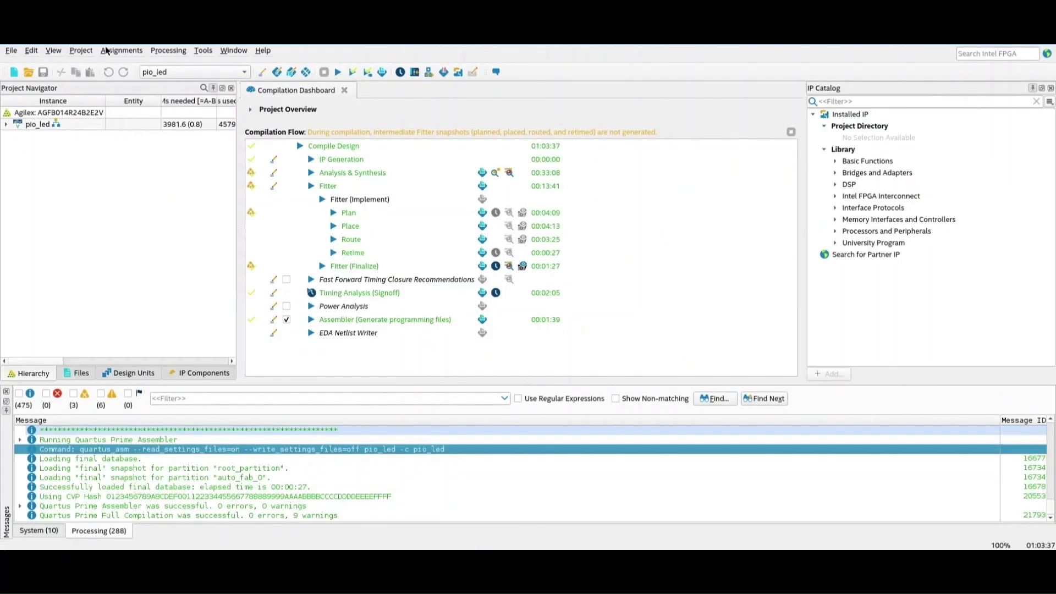
{"action": "left_click", "coordinate": [121, 51]}
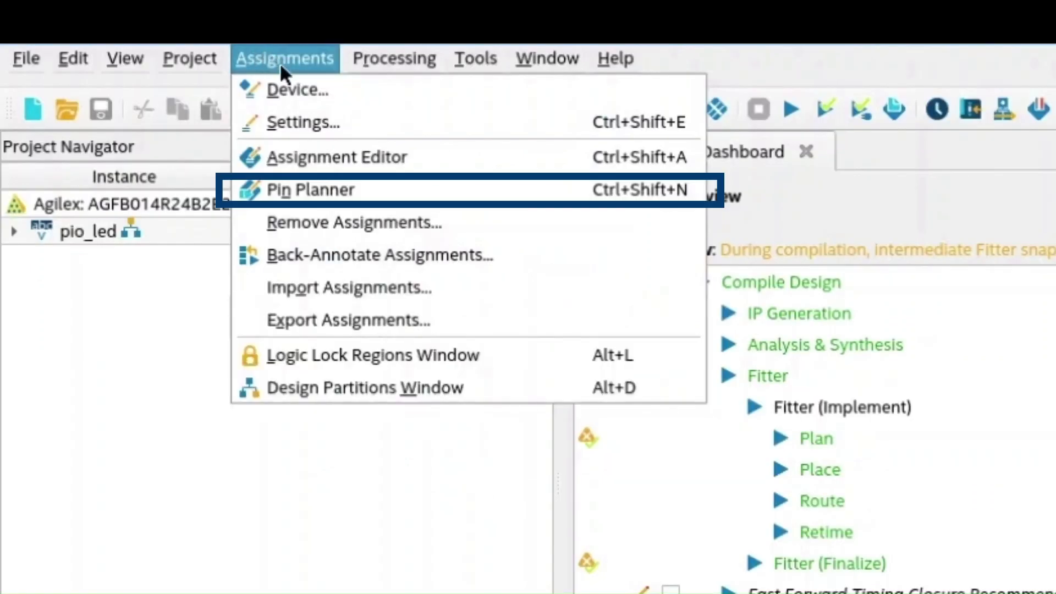
{"action": "left_click", "coordinate": [313, 190]}
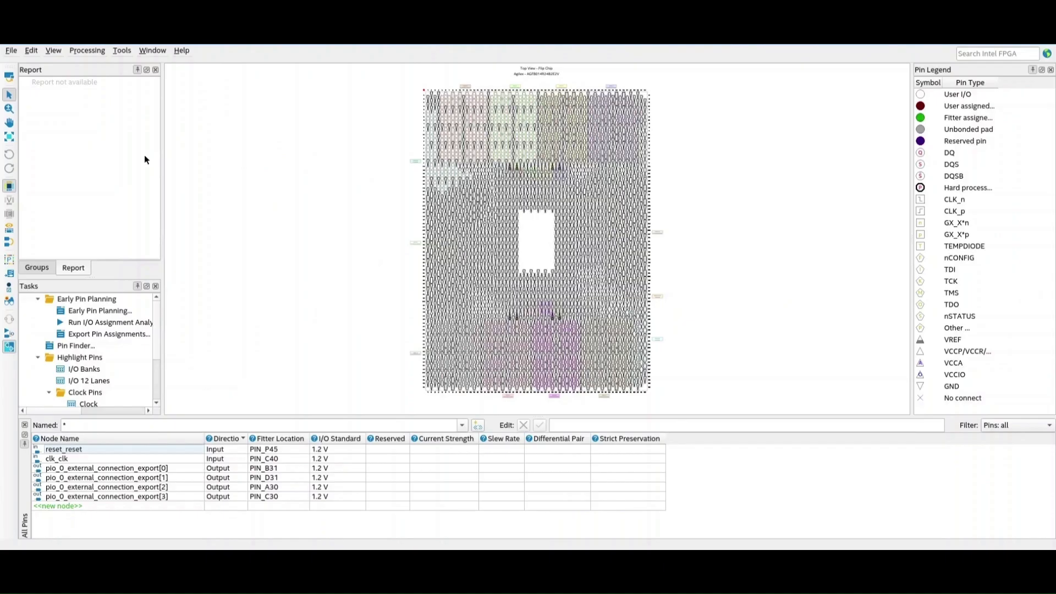